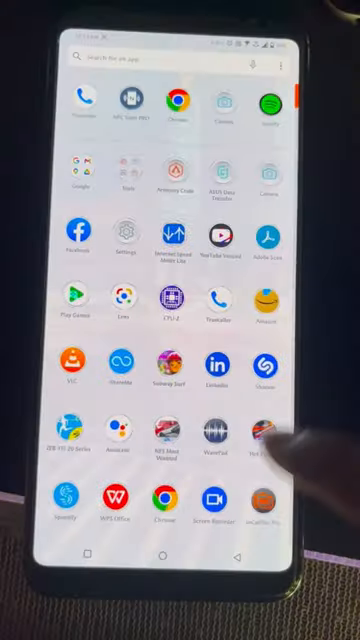
Launch NFC Tools PRO from the home screen to its Add a record list
left_click(130, 104)
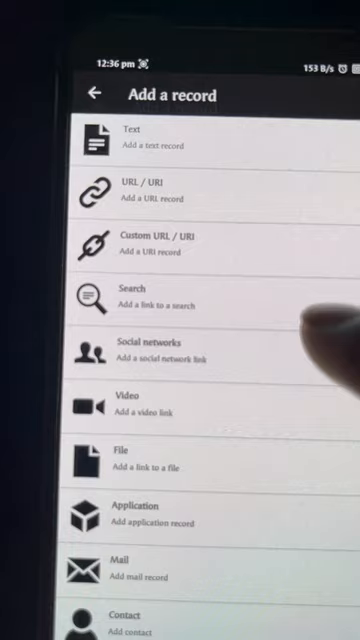
Scroll through the record types, then show the Add a task categories from the Tasks section
scroll("down", 3)
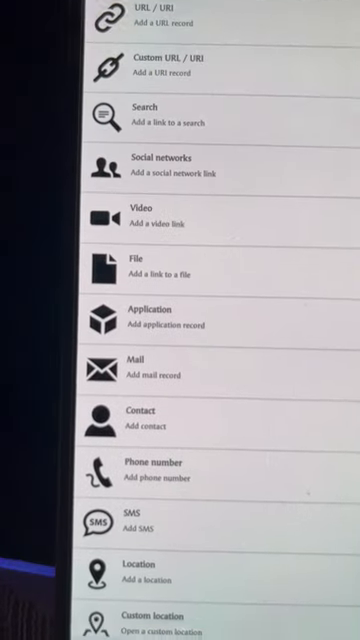
scroll("down", 3)
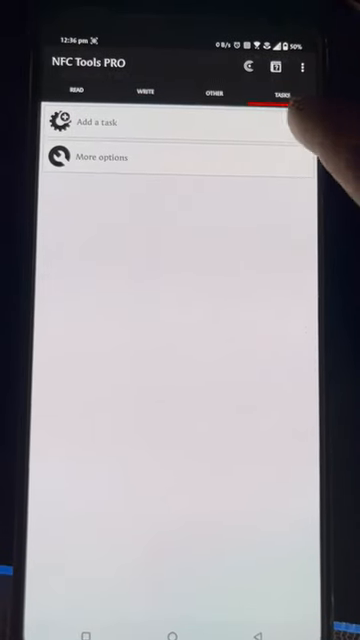
left_click(90, 124)
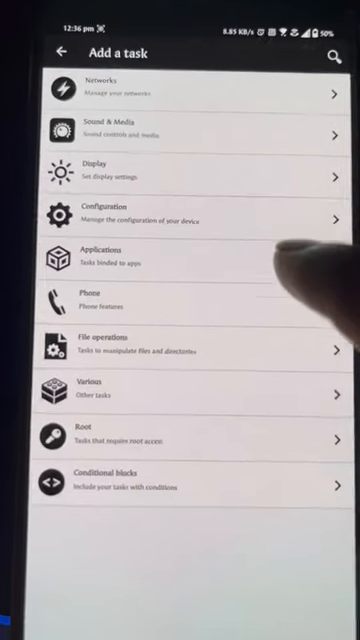